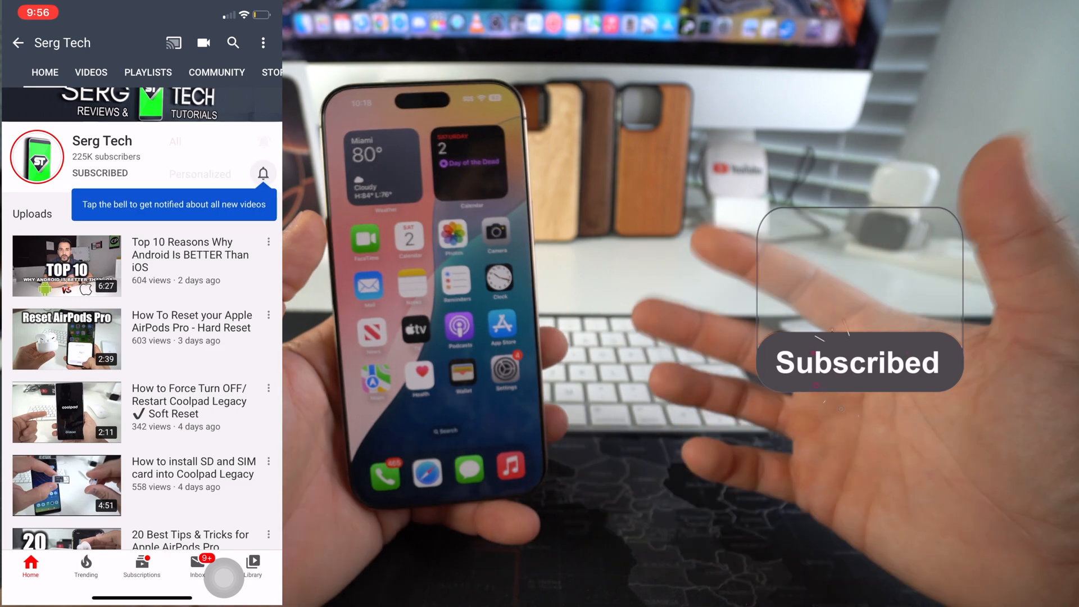
- Launch the Settings app from the home screen to its main list
left_click(264, 173)
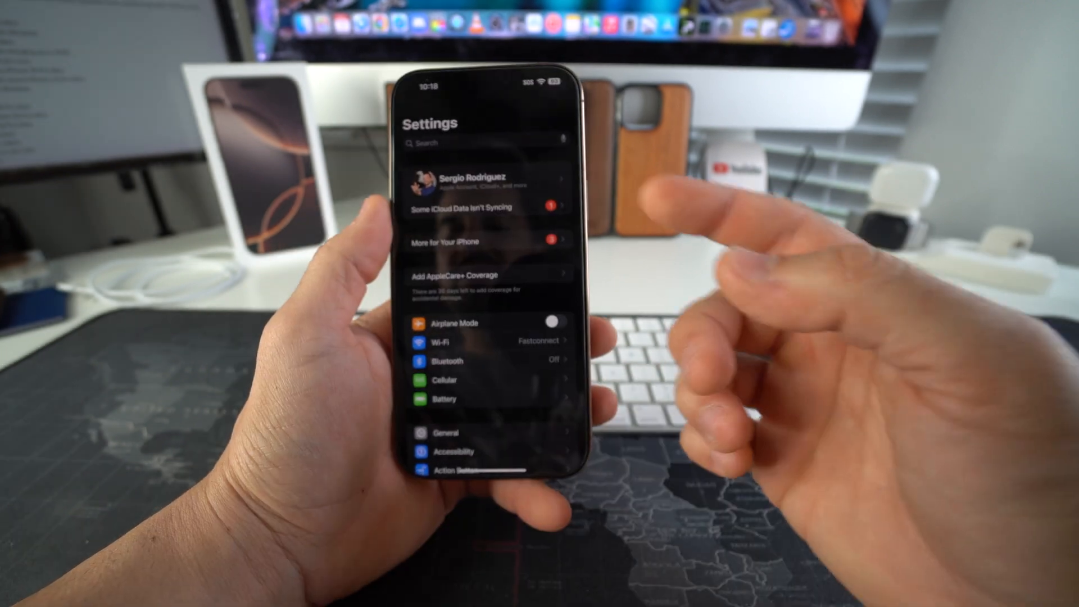
scroll("down", 3)
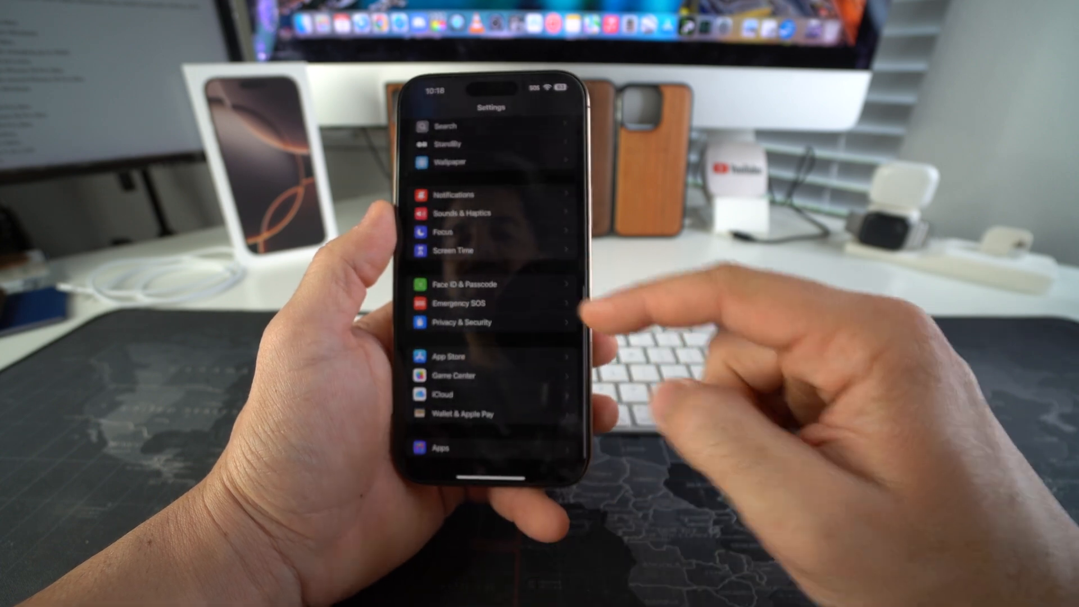
left_click(462, 321)
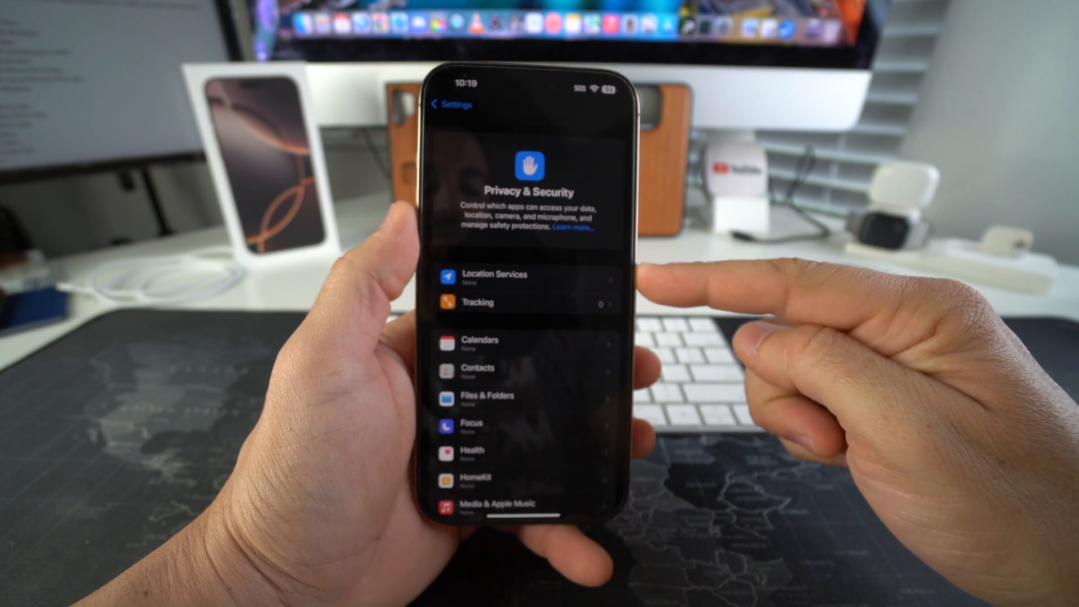
left_click(520, 280)
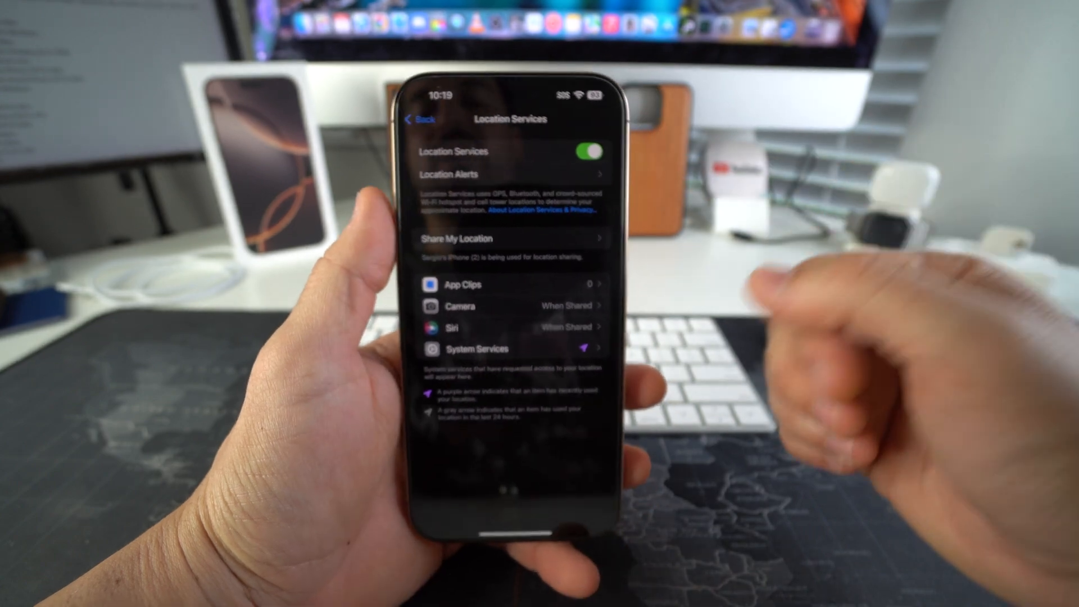
left_click(420, 119)
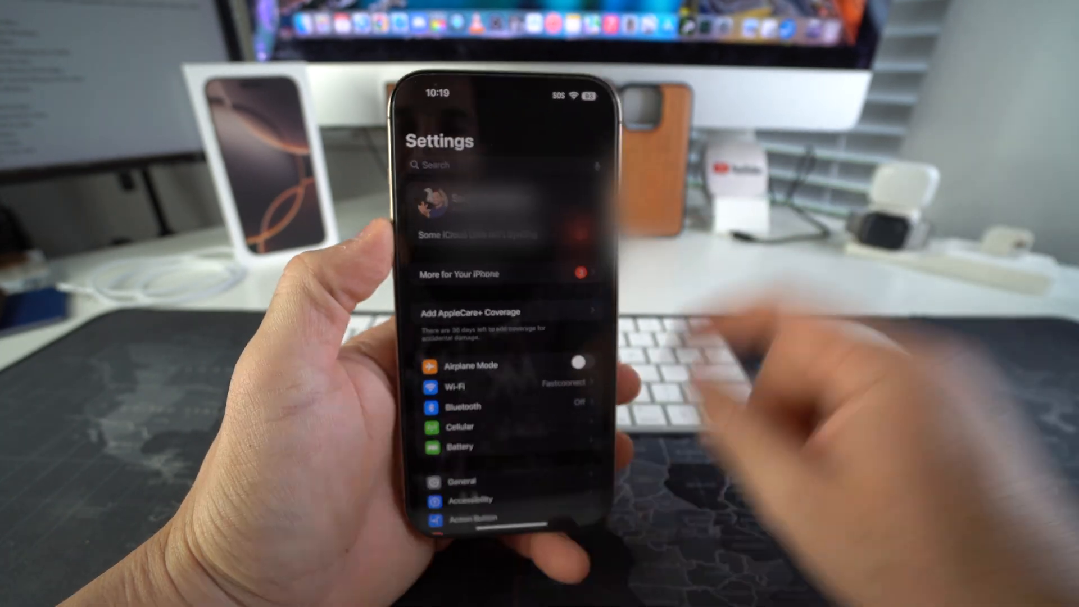
left_click(503, 210)
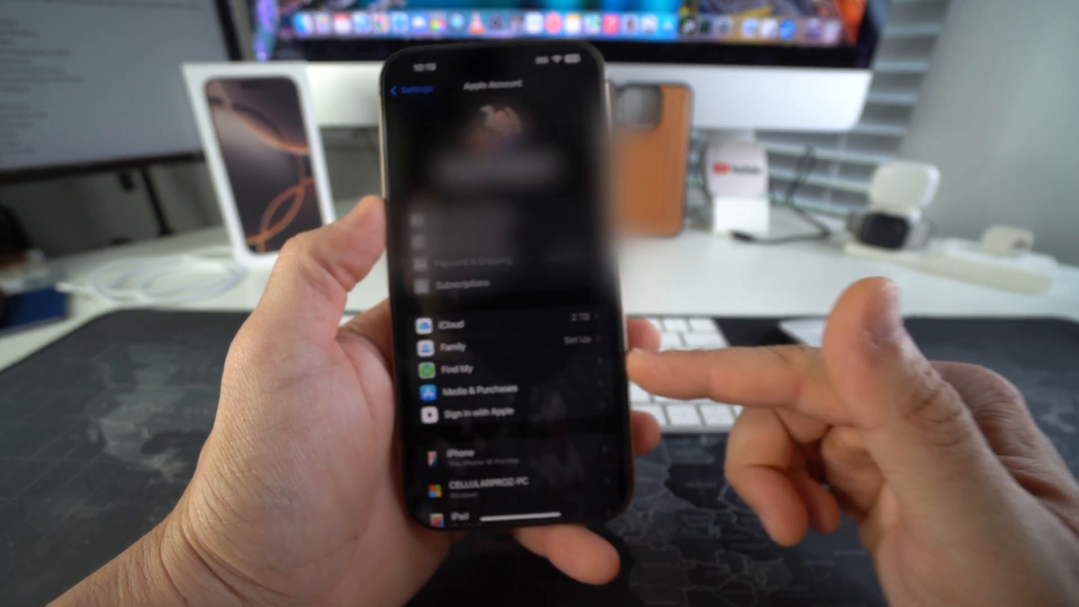
left_click(456, 367)
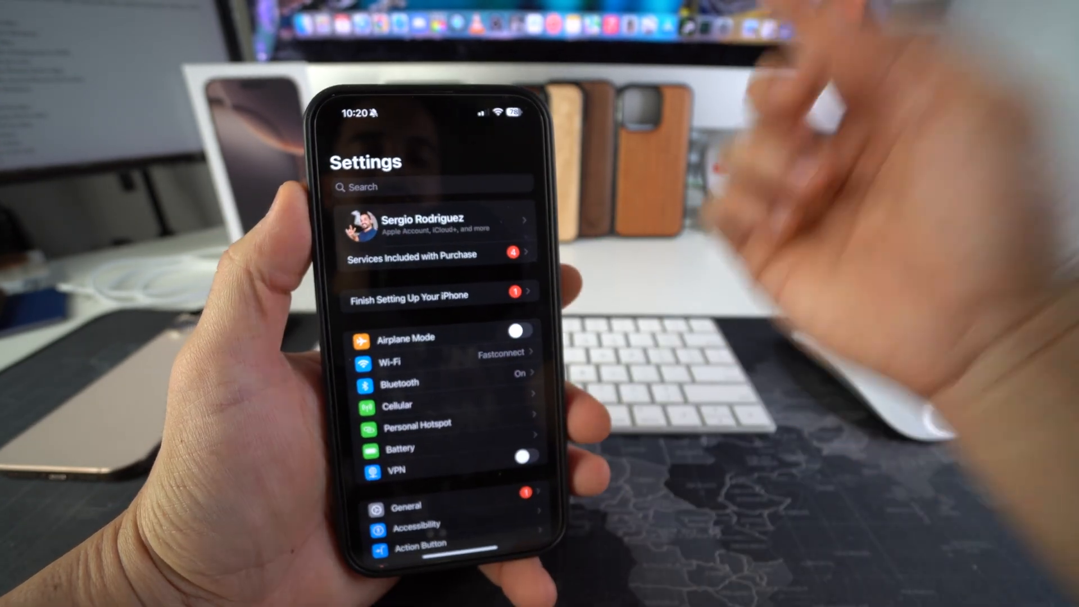
- From the Apple Account page, show the iPhone 16 Pro Max's Device Info with Find My iPhone on
left_click(426, 227)
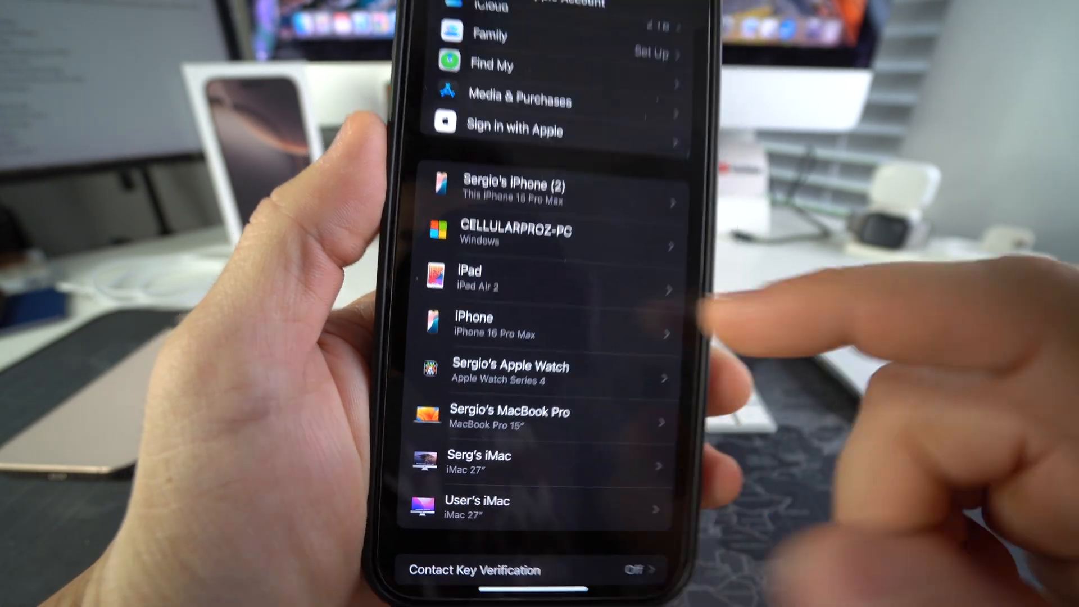
left_click(533, 324)
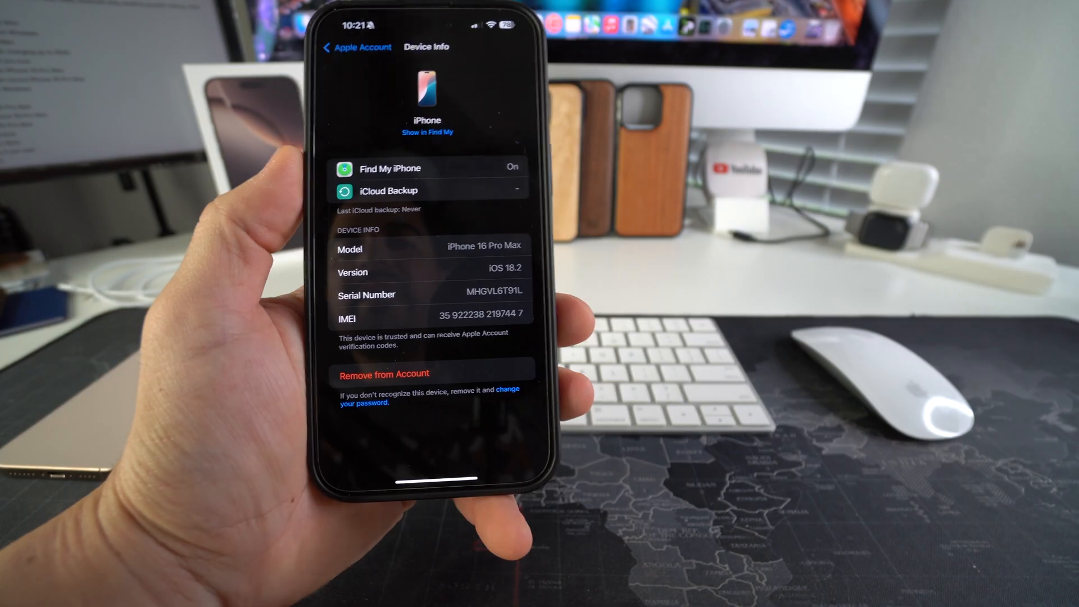